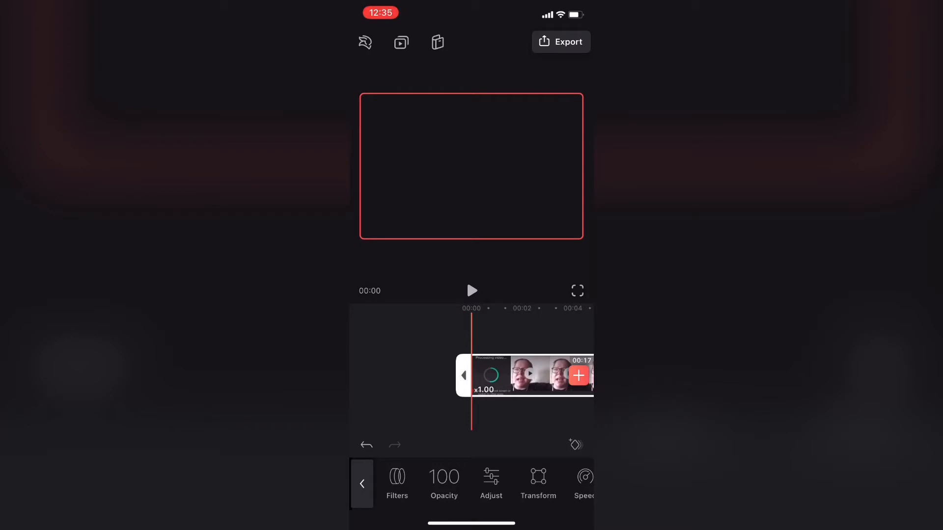
Play the webcam clip in the preview and pause it to locate the opening to cut.
{"action": "left_click", "coordinate": [471, 290]}
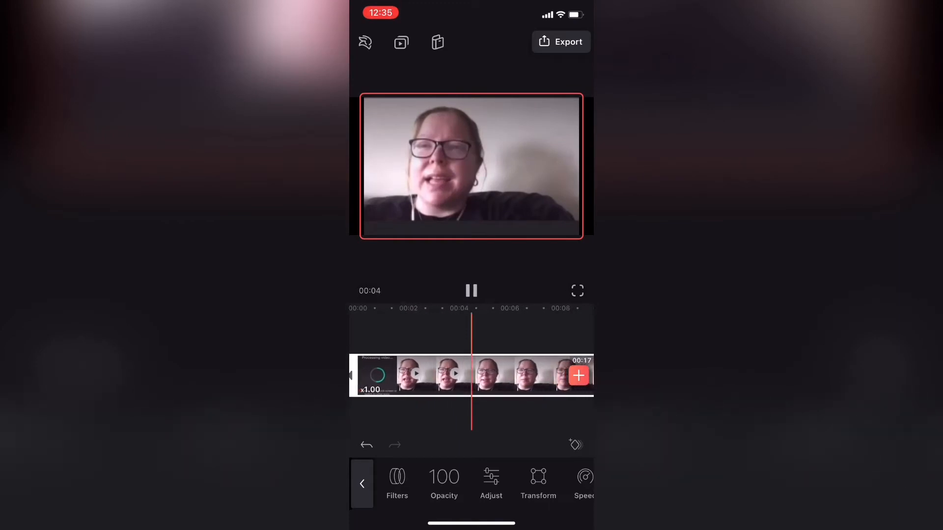
{"action": "left_click", "coordinate": [472, 290]}
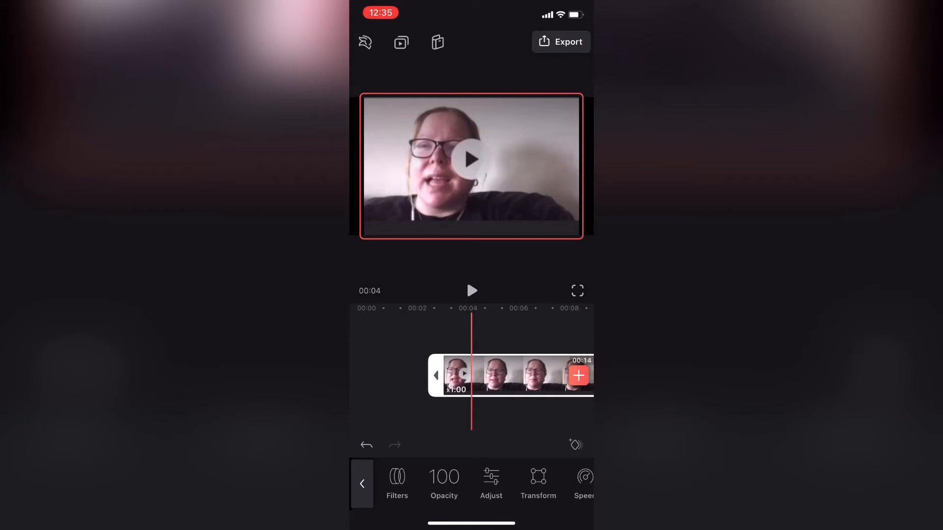
Trim the clip's start a little further to 13 seconds and play it back.
{"action": "left_click_drag", "start_coordinate": [438, 375], "coordinate": [458, 375]}
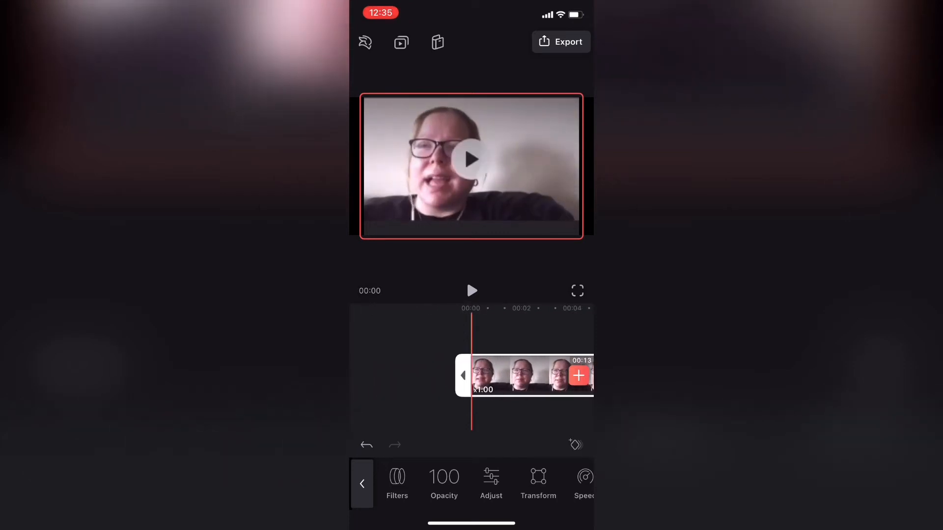
{"action": "left_click", "coordinate": [471, 290]}
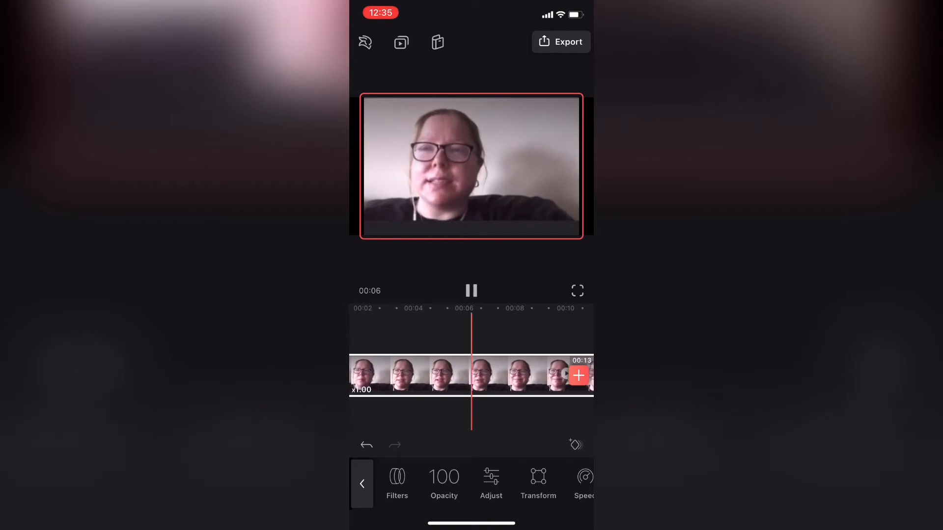
Stop and replay the clip to review it, then select it to expose its end trim handle.
{"action": "left_click", "coordinate": [472, 291]}
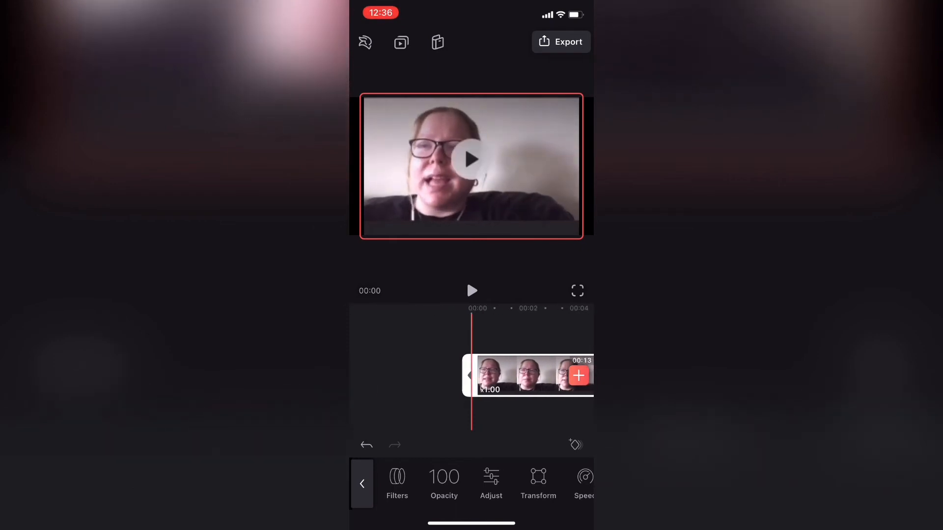
{"action": "left_click", "coordinate": [362, 483]}
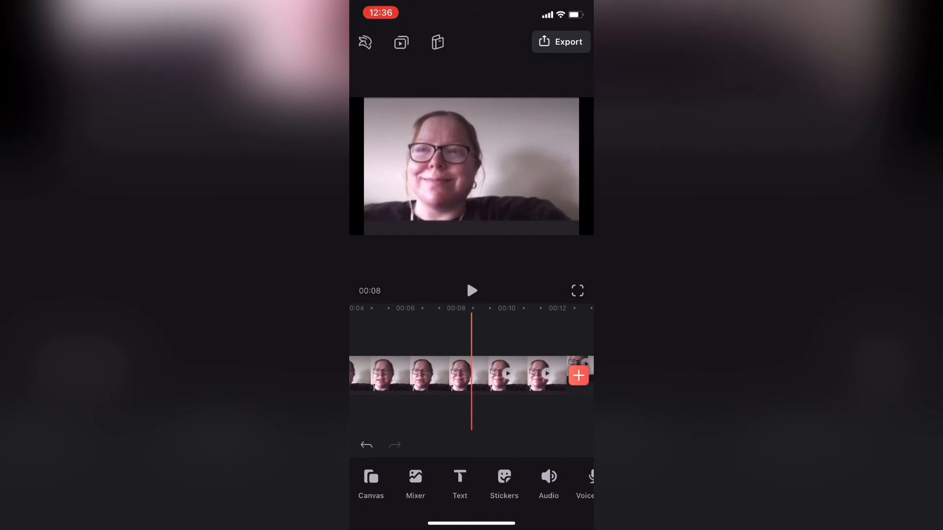
{"action": "left_click", "coordinate": [421, 375]}
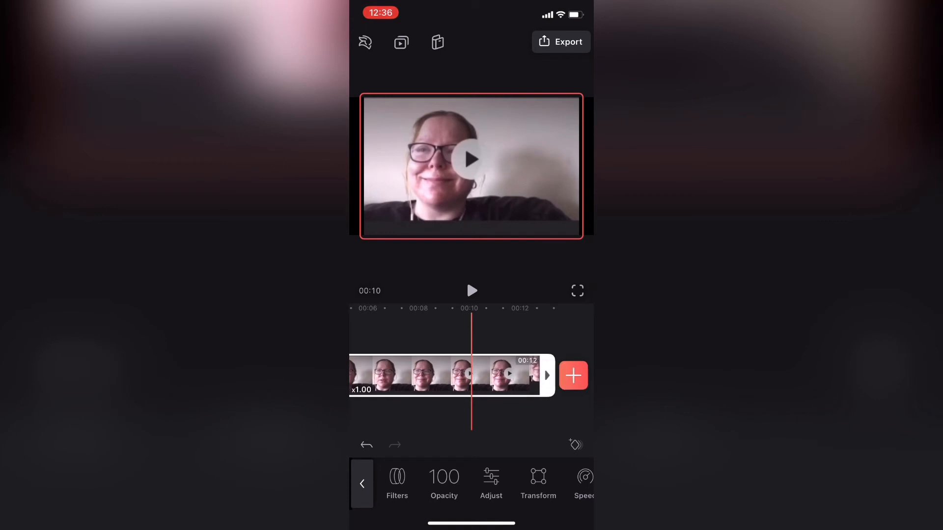
Cut the clip's ending down to about 7 seconds and play it from the start to check.
{"action": "left_click_drag", "start_coordinate": [544, 375], "coordinate": [475, 375]}
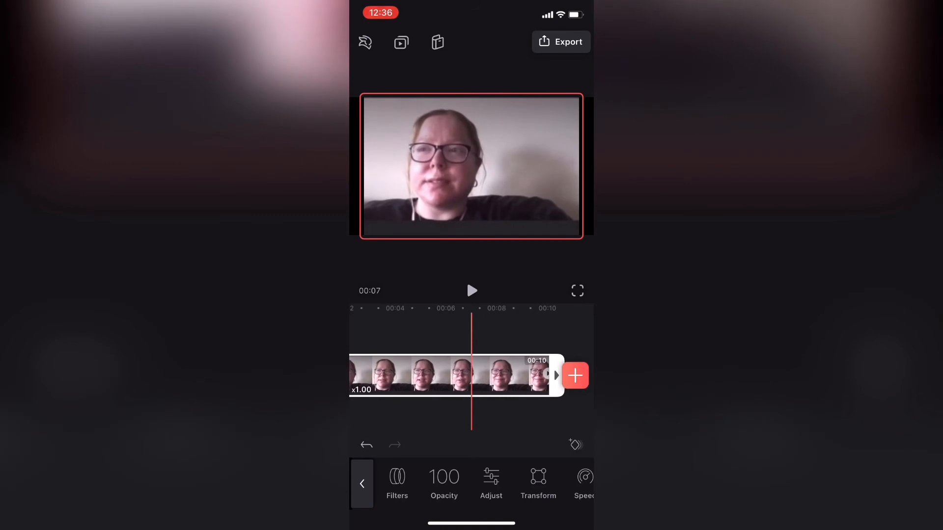
{"action": "left_click", "coordinate": [472, 290]}
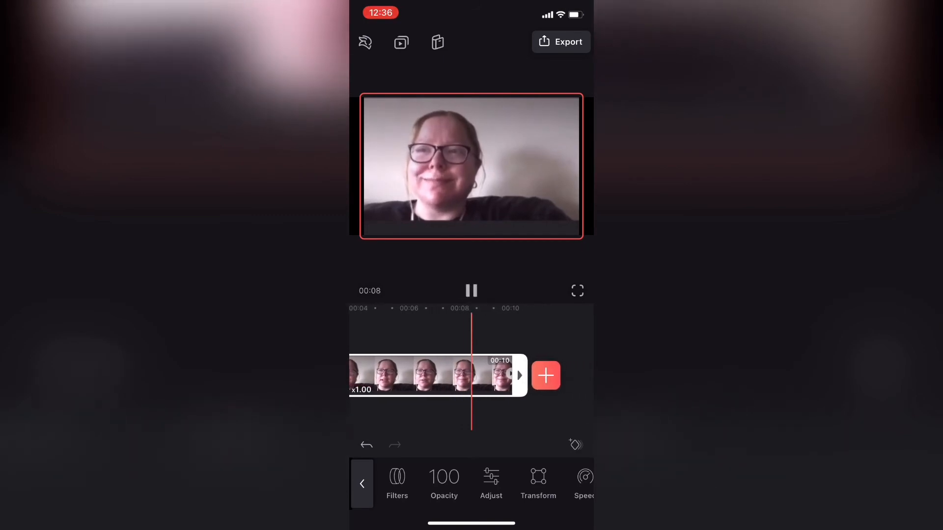
{"action": "left_click", "coordinate": [472, 291]}
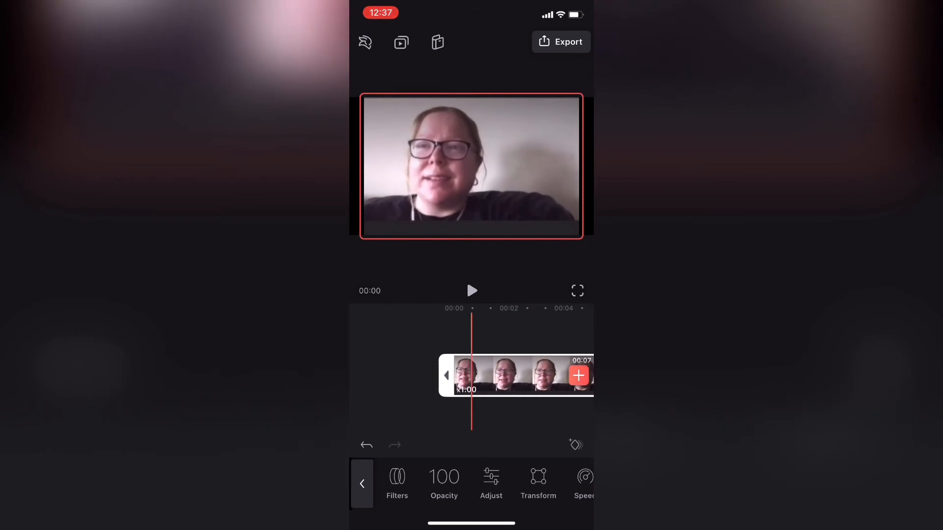
{"action": "left_click", "coordinate": [472, 290]}
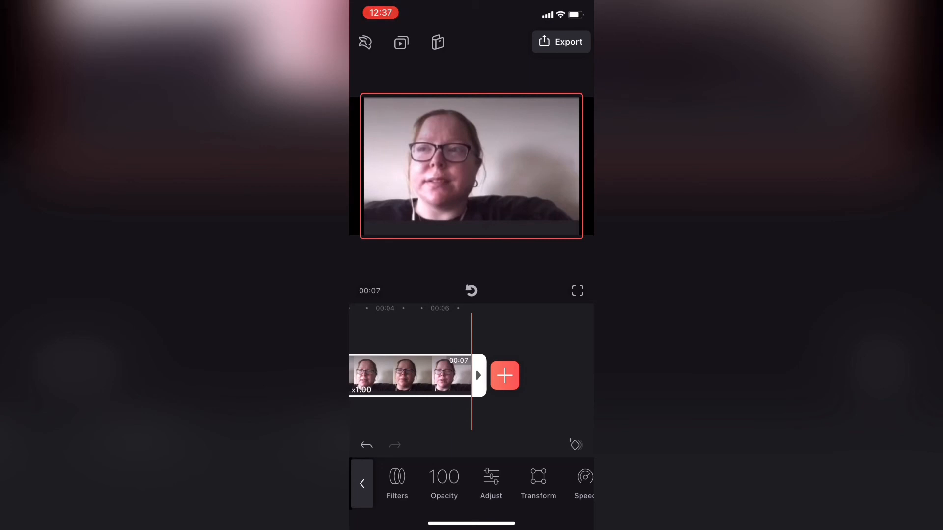
Export the 7-second clip at 1080p, save it to the phone, and return to editing.
{"action": "left_click", "coordinate": [560, 42]}
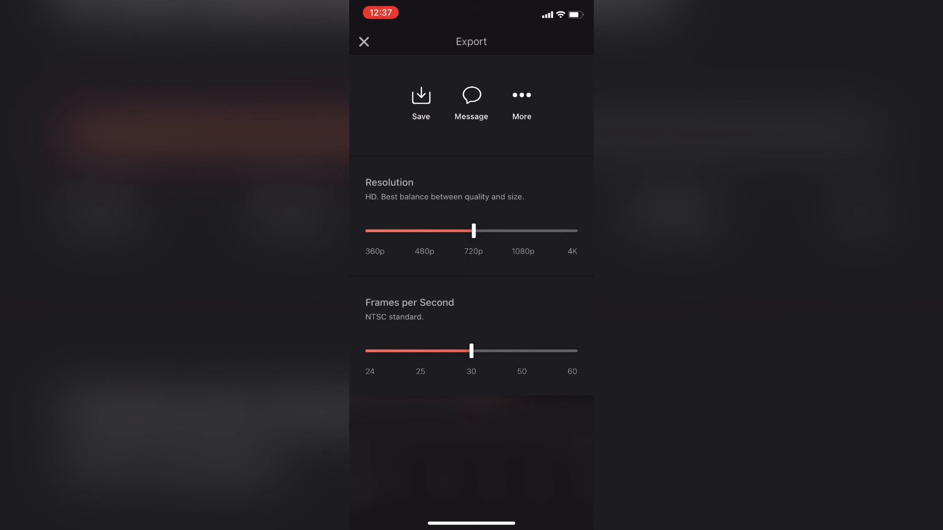
{"action": "left_click_drag", "start_coordinate": [474, 231], "coordinate": [524, 231]}
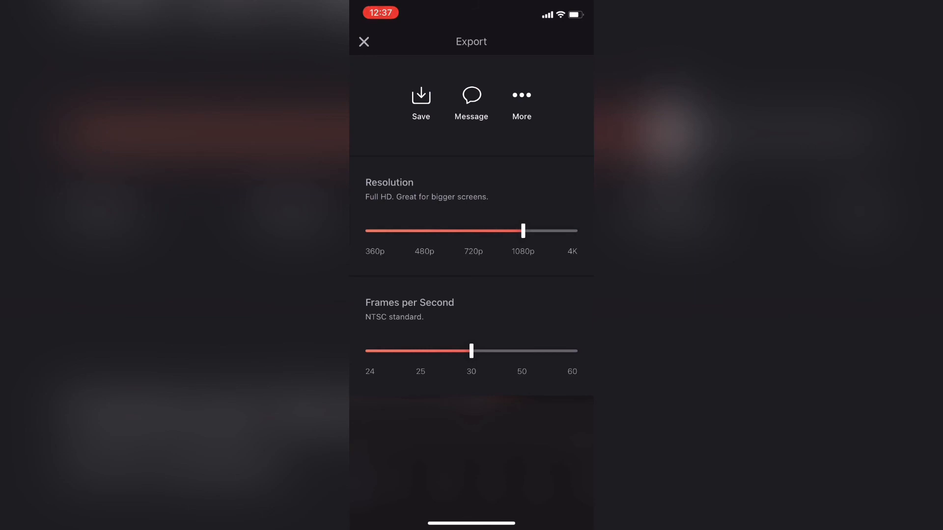
{"action": "left_click", "coordinate": [421, 102]}
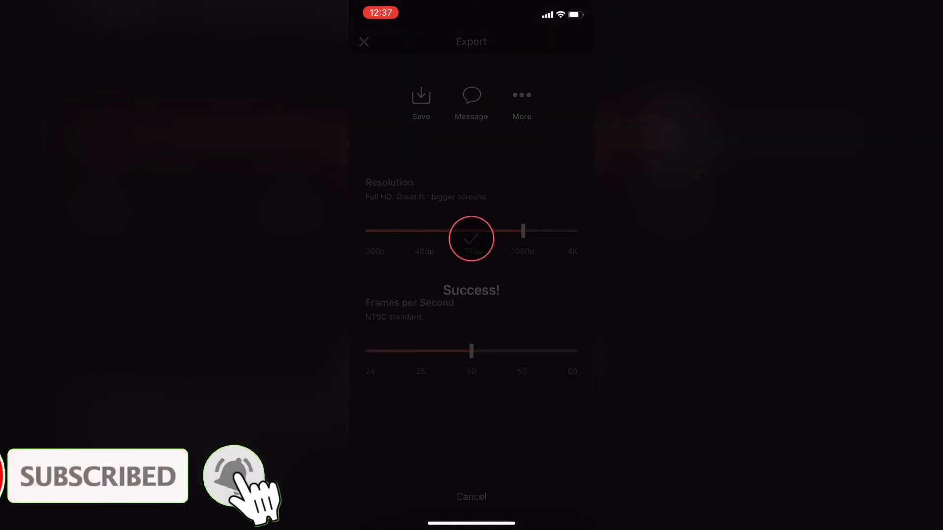
{"action": "left_click", "coordinate": [363, 41]}
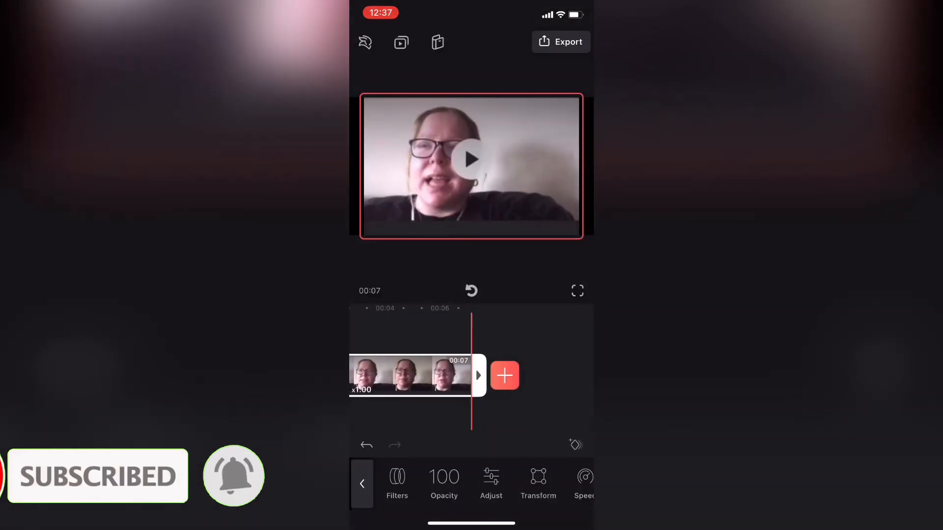